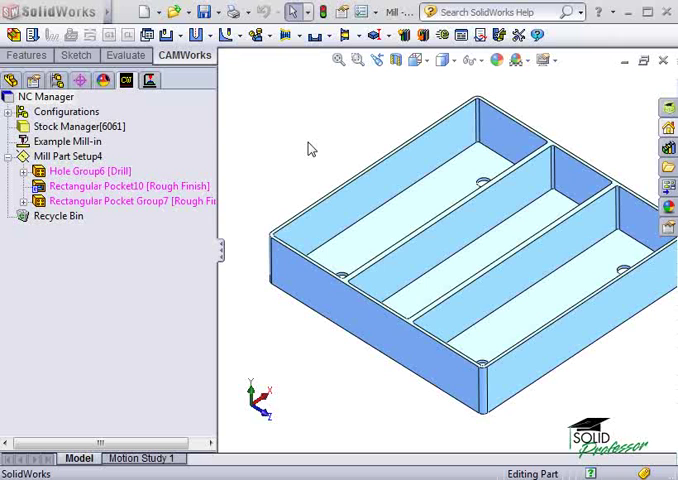
Step: Start inserting a 2.5 axis feature from Mill Part Setup4's context menu
left_click(76, 128)
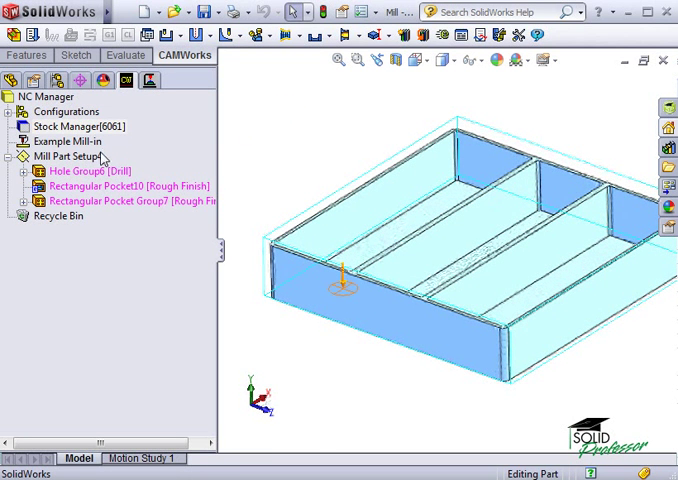
right_click(62, 156)
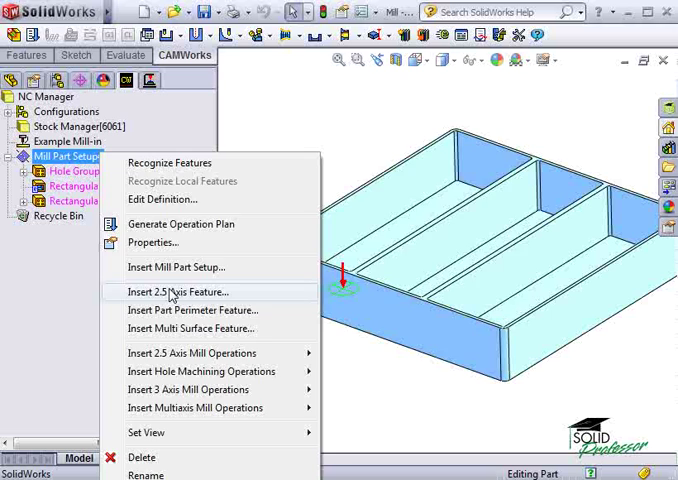
left_click(174, 292)
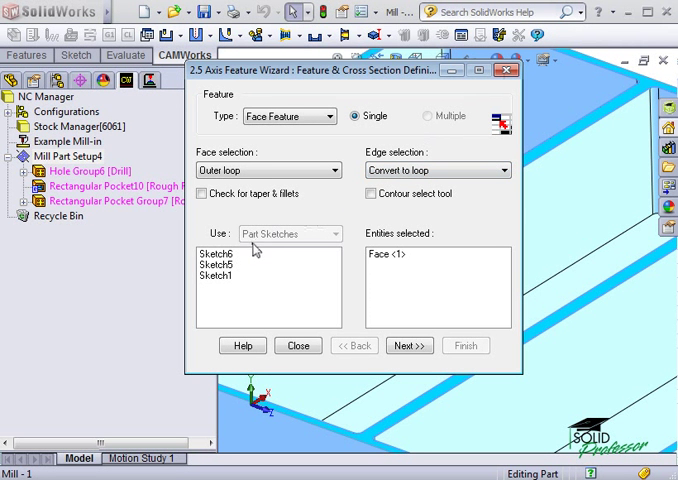
mouse_move(246, 284)
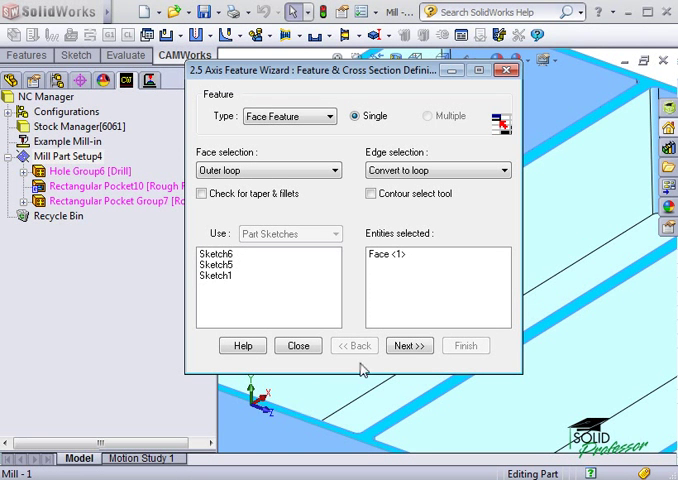
Step: Keep the end condition Upto Stock and the strategy Coarse for Face Feature3
left_click(408, 344)
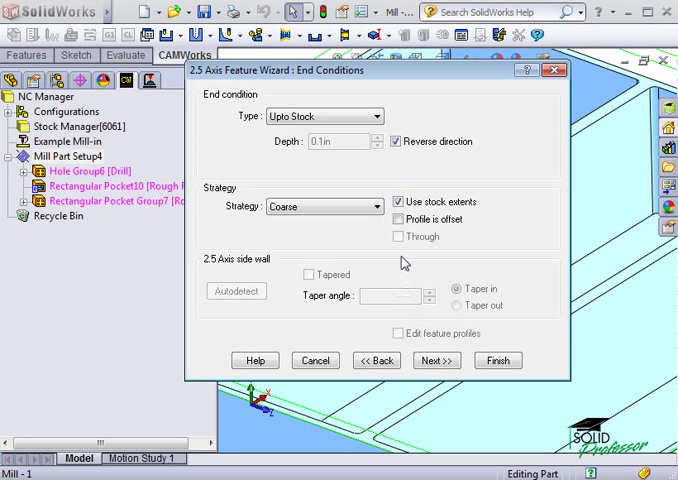
left_click(376, 116)
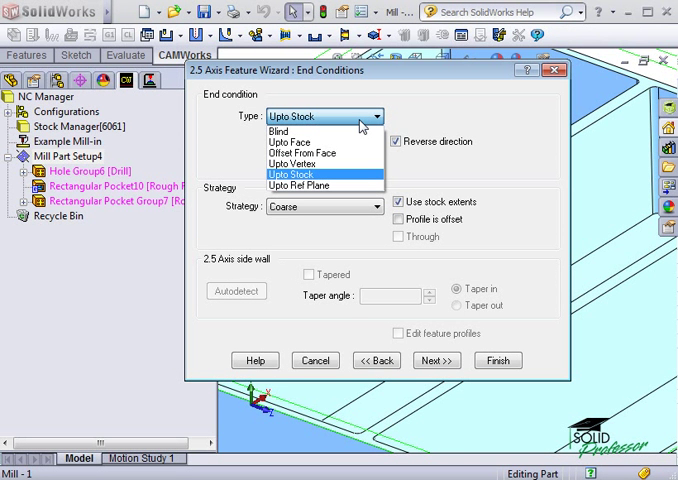
mouse_move(344, 176)
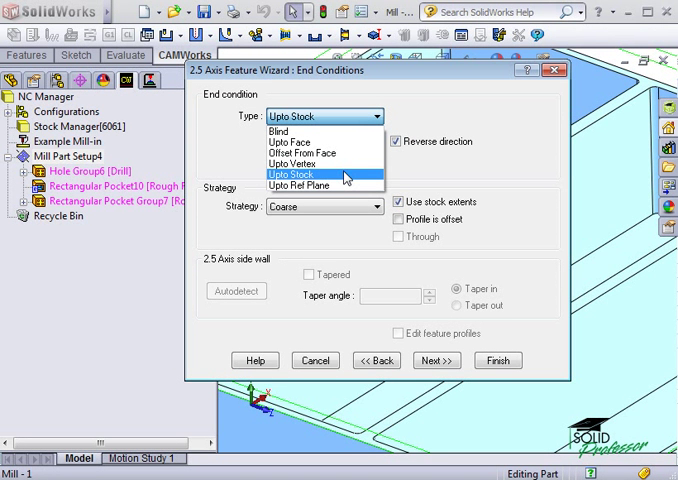
left_click(324, 180)
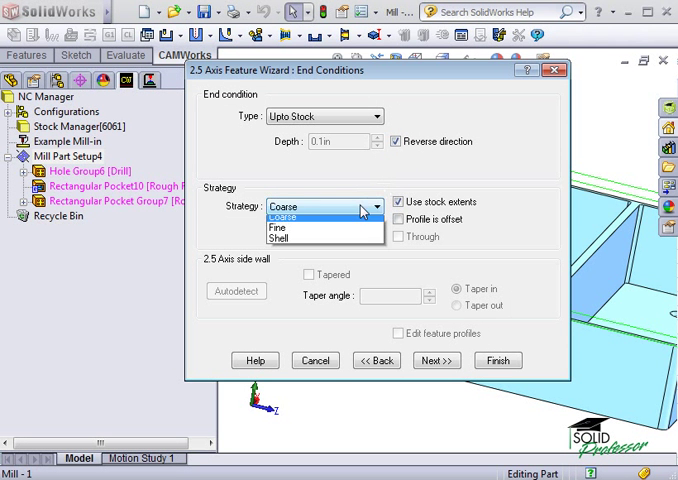
left_click(284, 204)
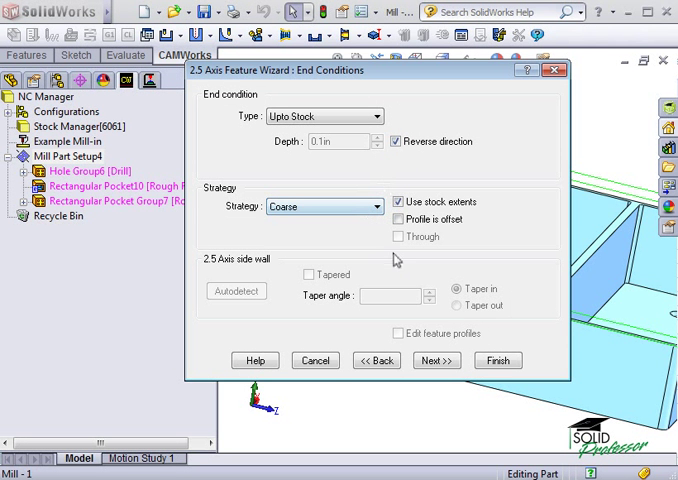
left_click(436, 360)
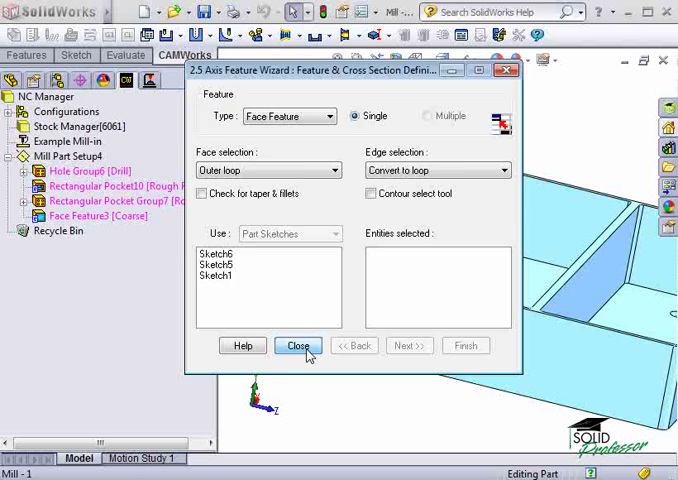
Step: Close the 2.5 Axis Feature wizard, leaving Face Feature3 [Coarse] in the tree
left_click(296, 344)
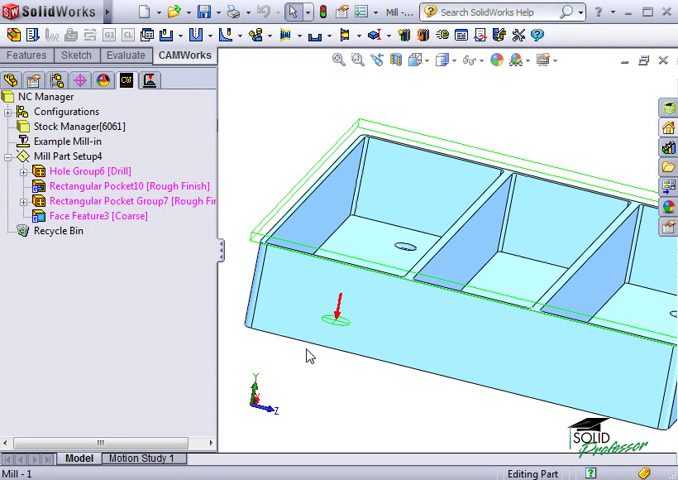
mouse_move(164, 224)
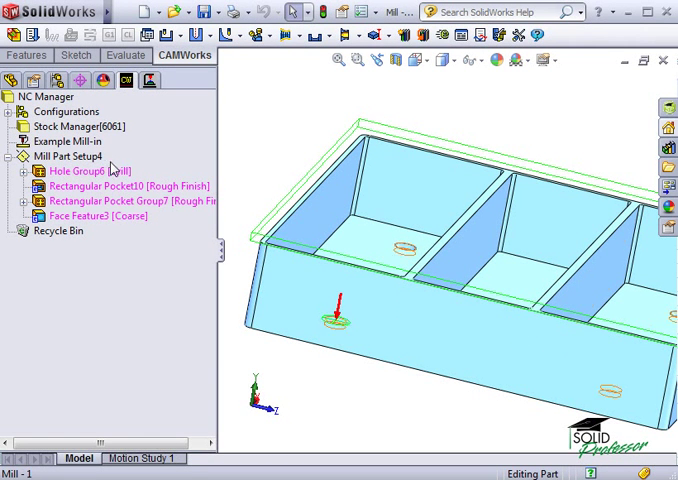
Step: Insert a part perimeter feature as a Boss with Coarse strategy and confirm it as Perimeter-Boss2
right_click(64, 156)
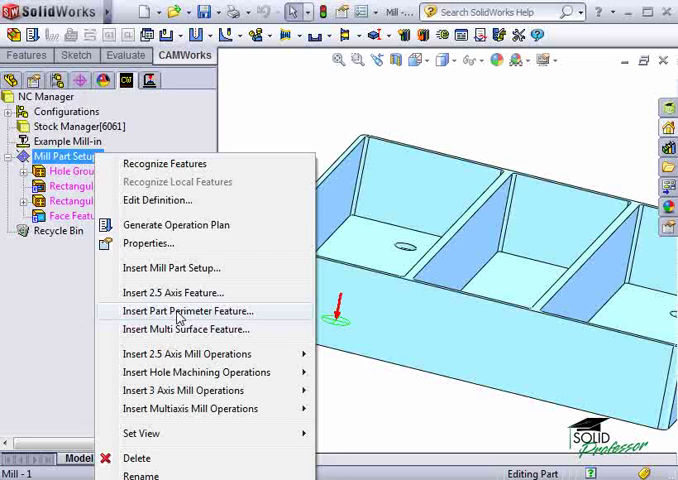
left_click(196, 312)
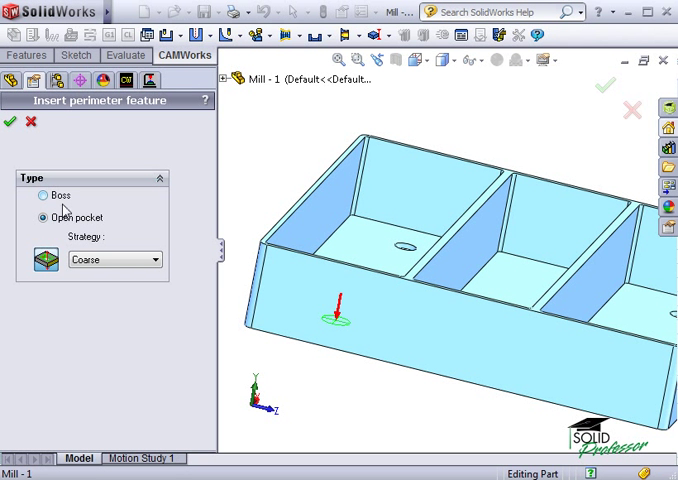
left_click(38, 218)
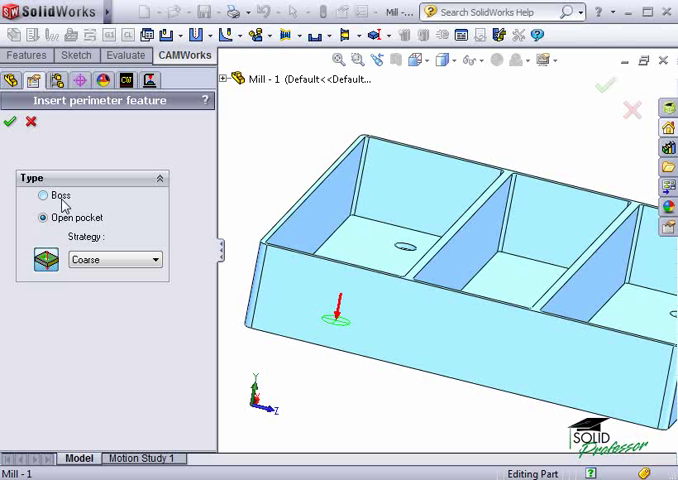
left_click(44, 196)
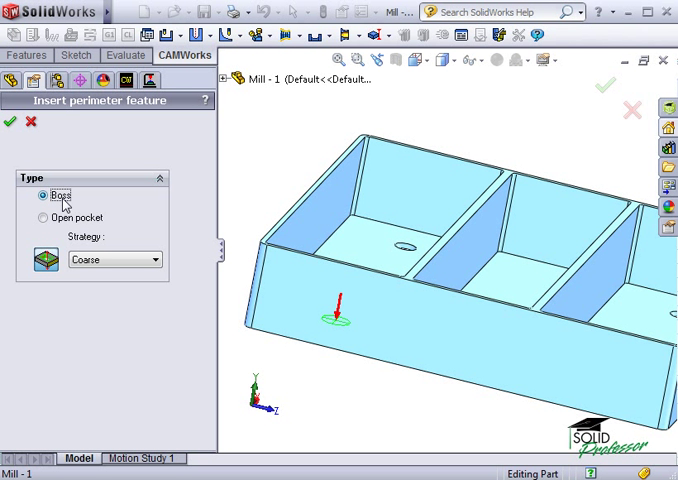
mouse_move(62, 218)
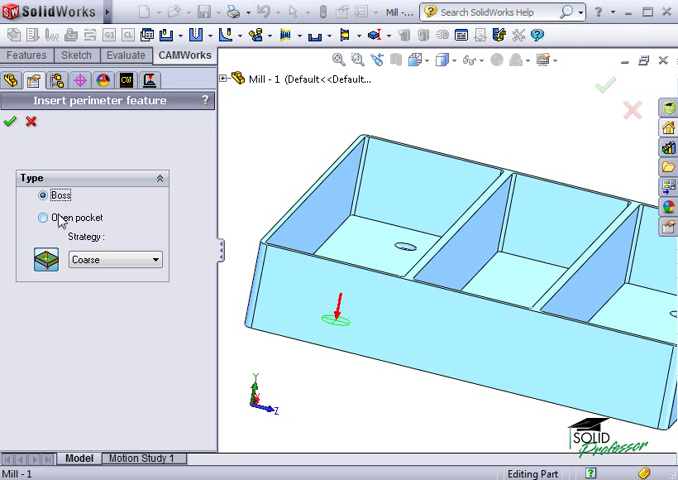
left_click(44, 218)
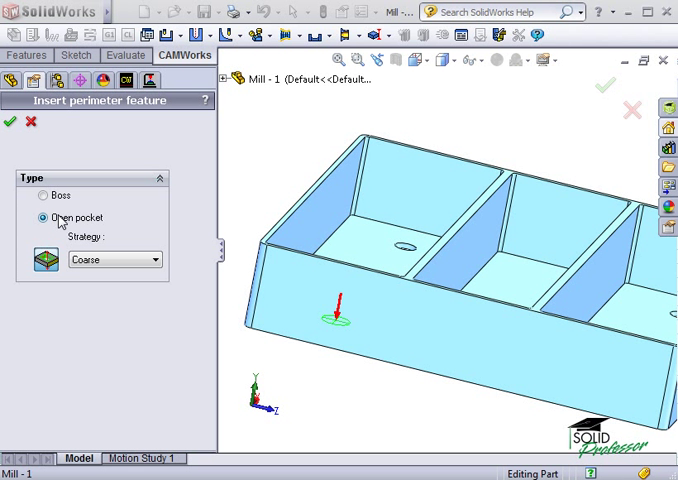
left_click(42, 196)
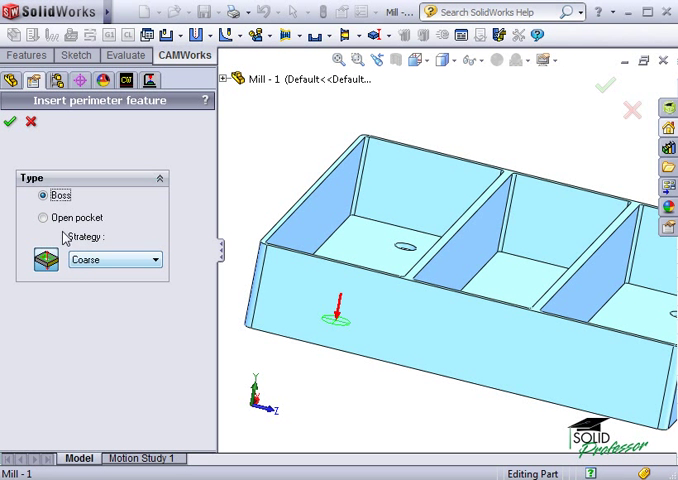
left_click(8, 120)
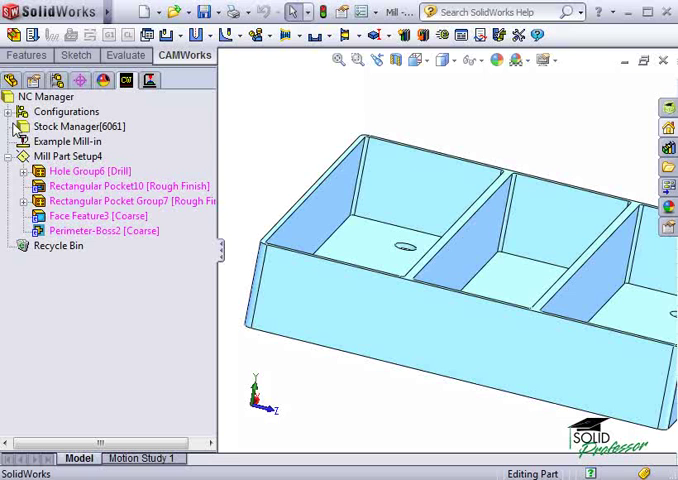